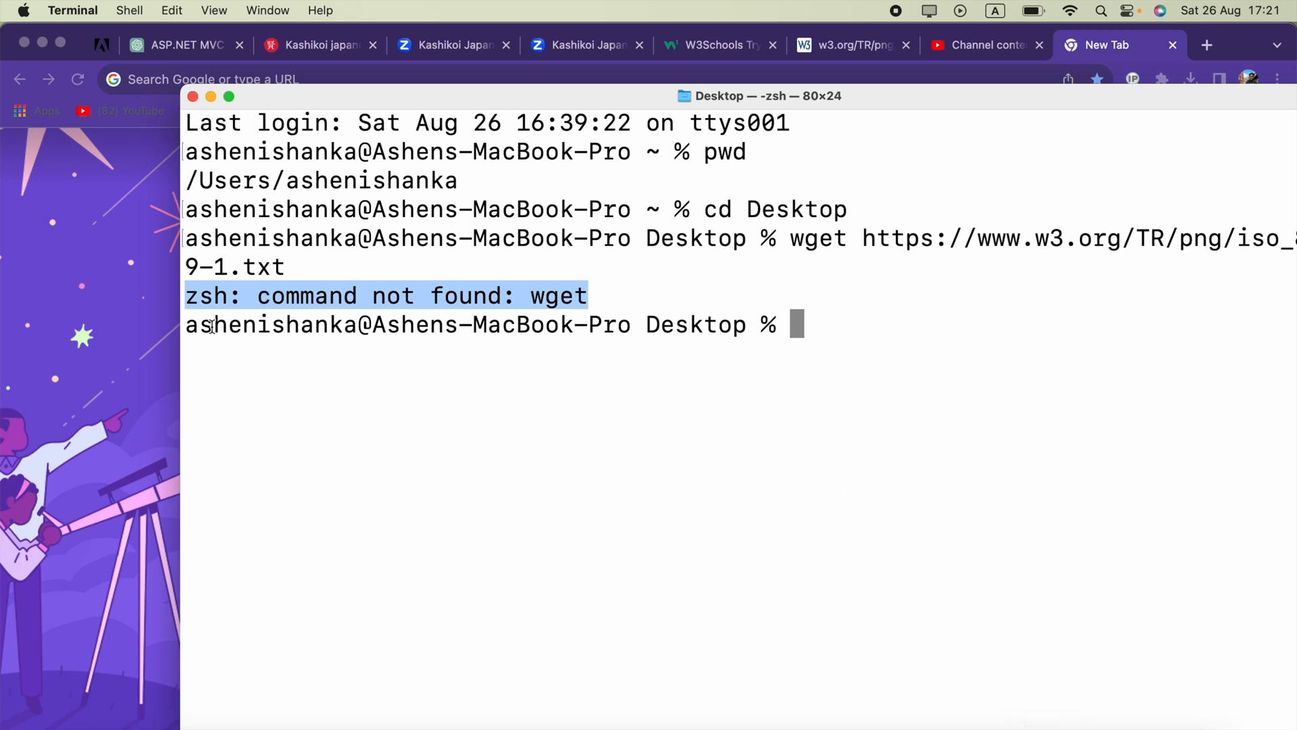
mouse_move(933, 208)
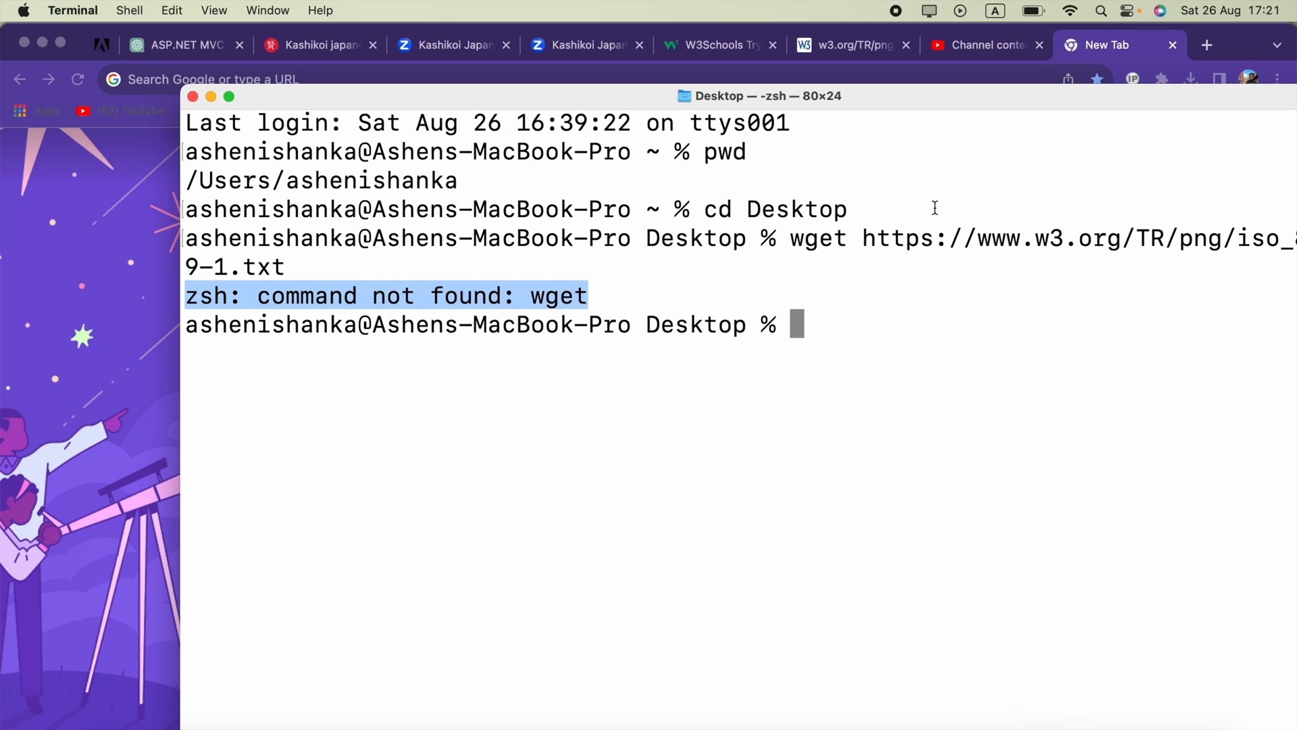
mouse_move(230, 309)
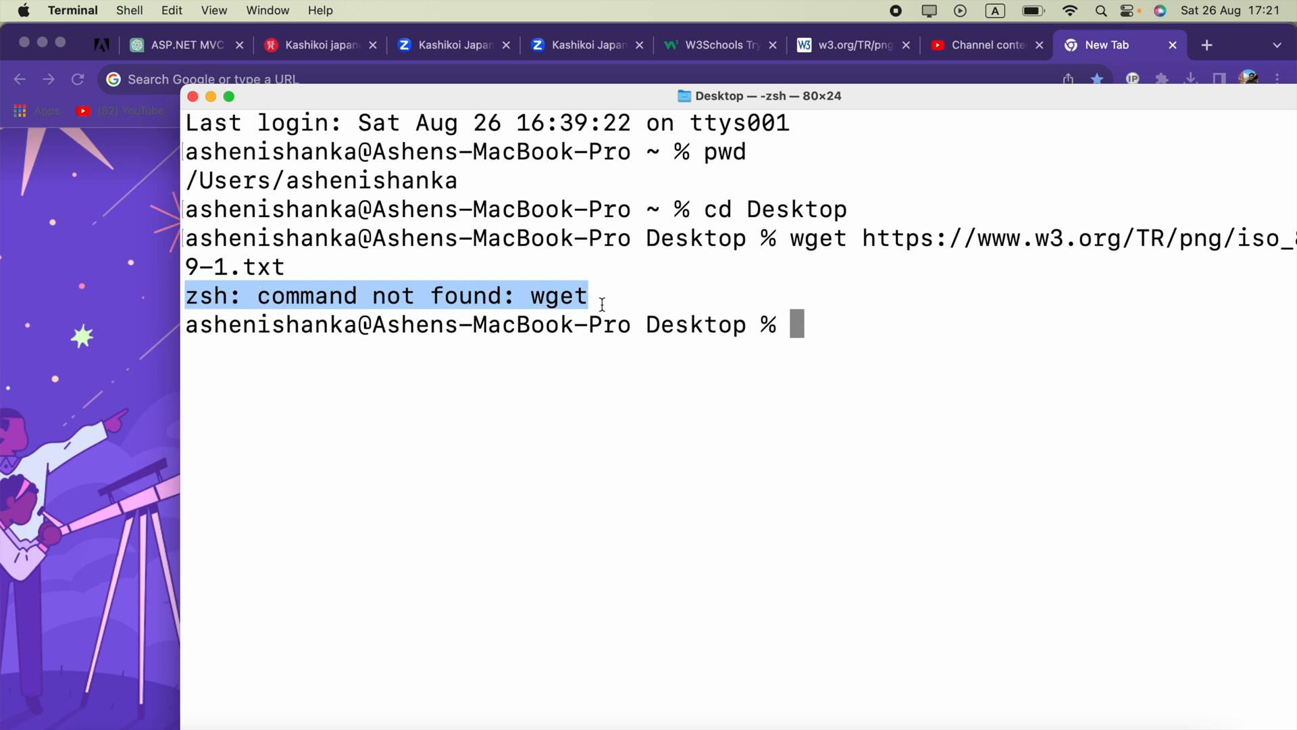
Step: Search Google for 'homebrew', open brew.sh, and copy its install command
drag(587, 295, 314, 324)
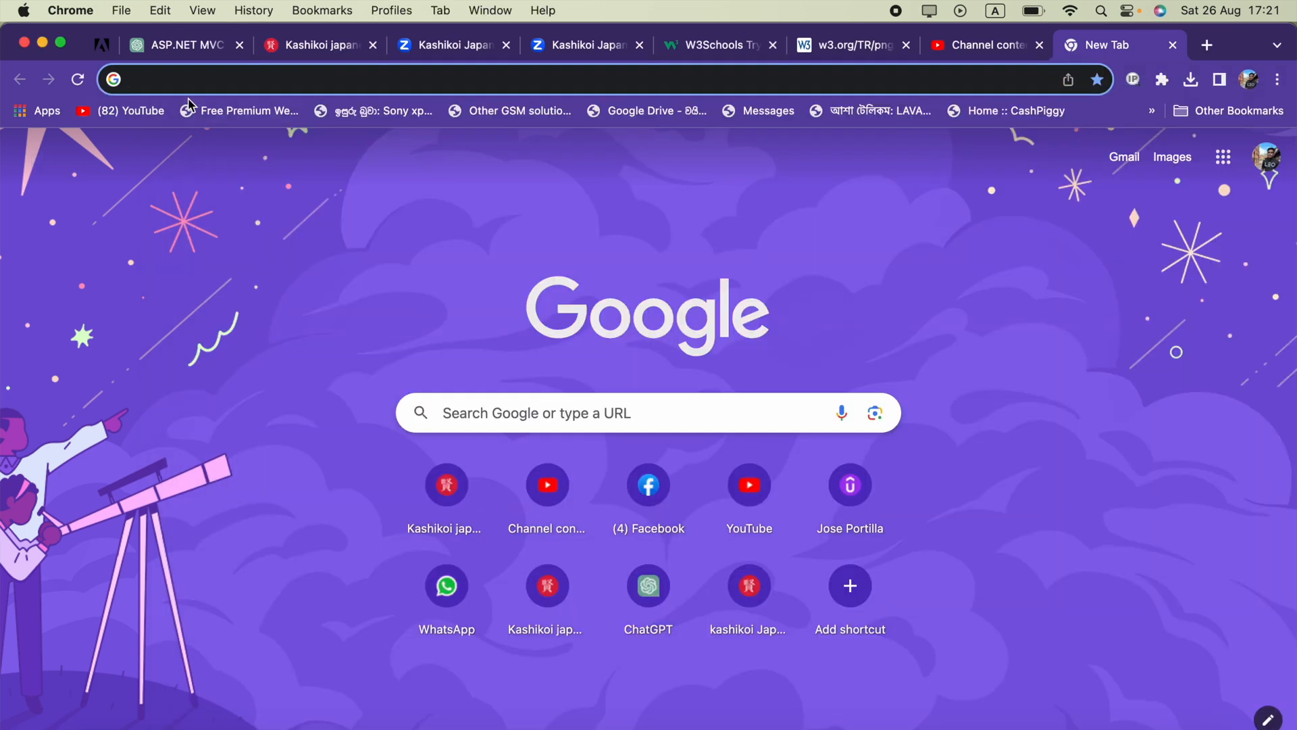
text(homebrew)
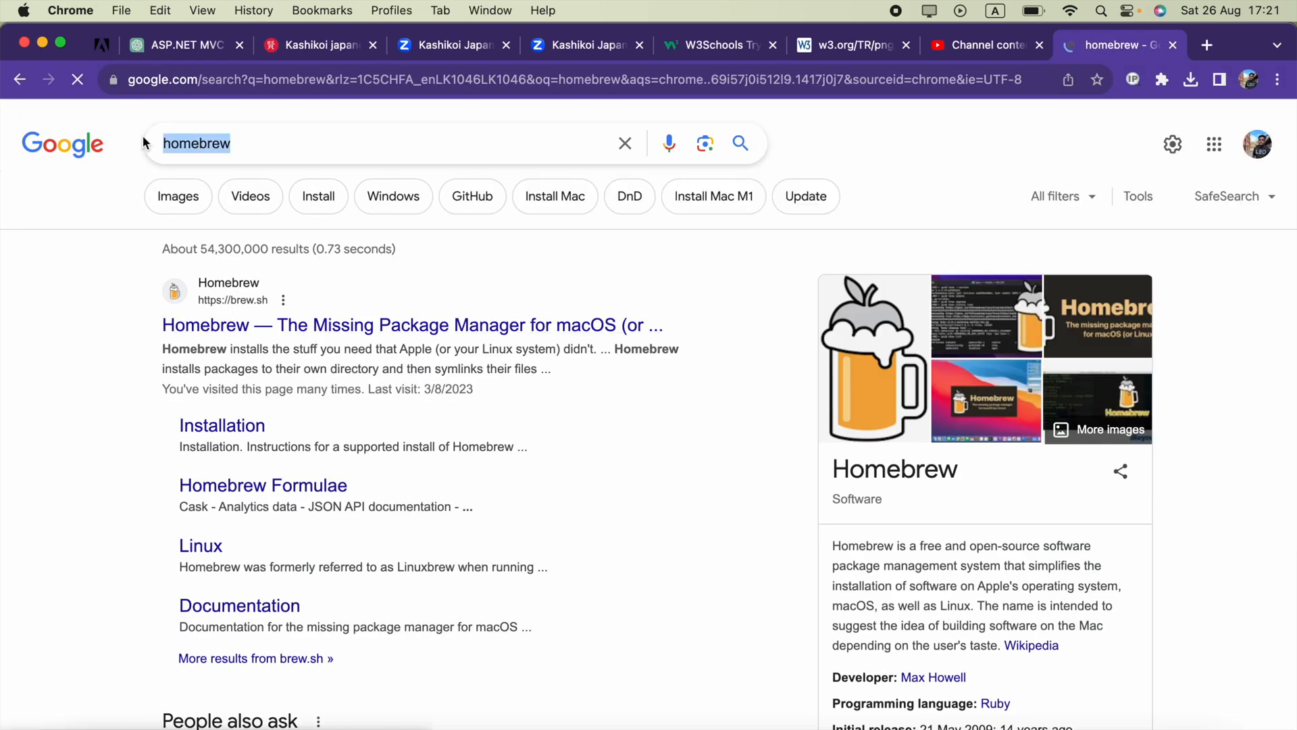
click(410, 324)
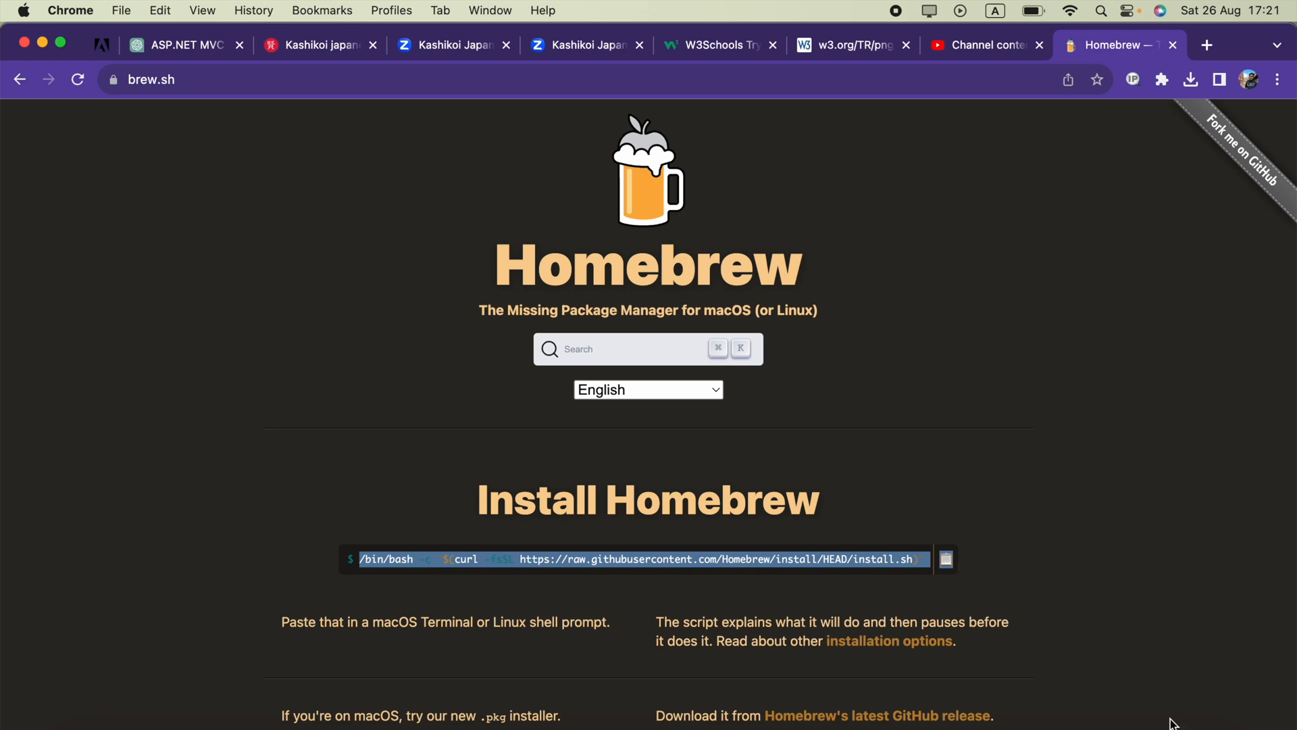
click(72, 10)
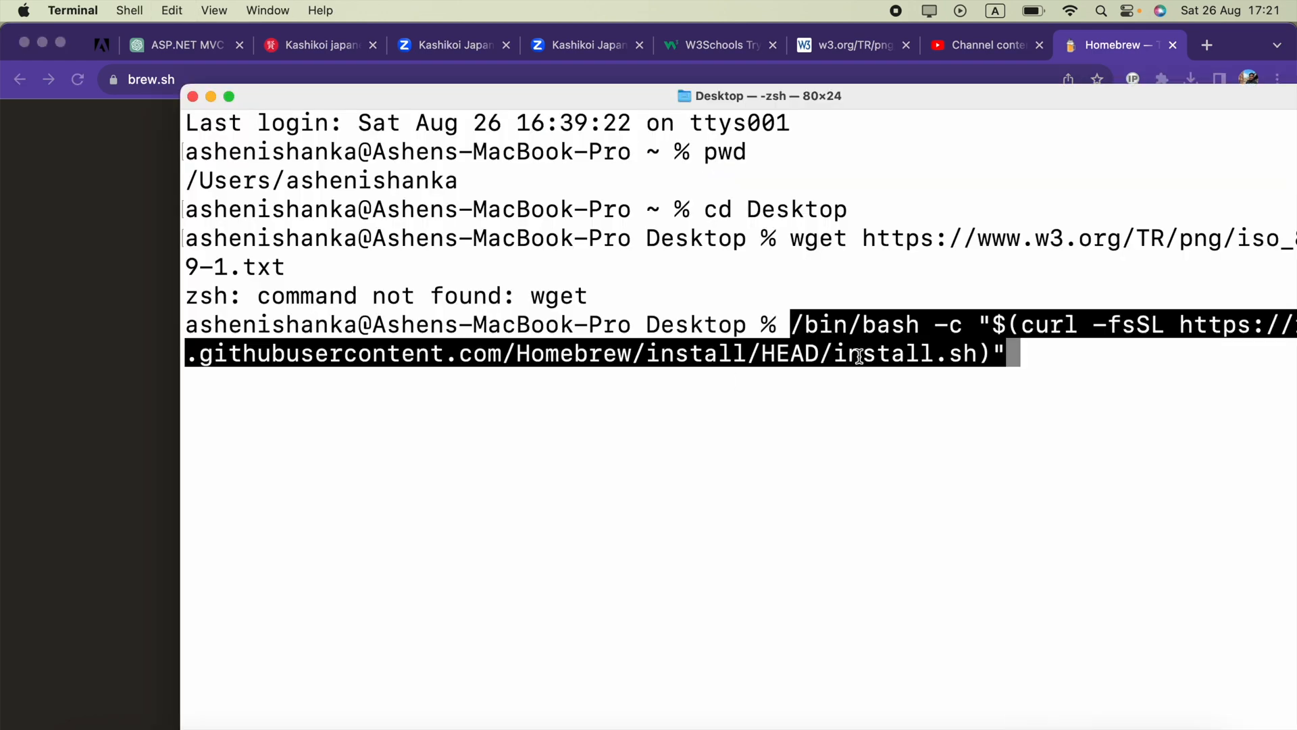
Step: Run the pasted Homebrew install command in Terminal
key(Return)
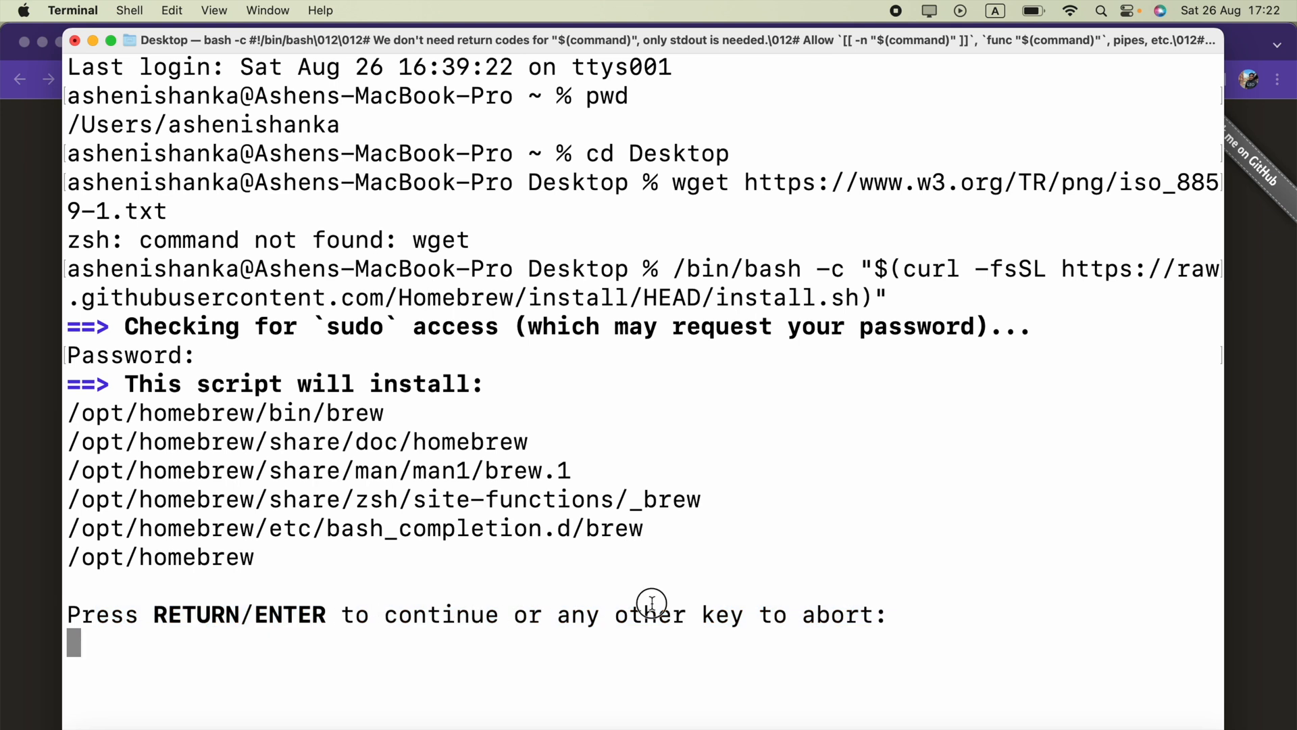
mouse_move(173, 630)
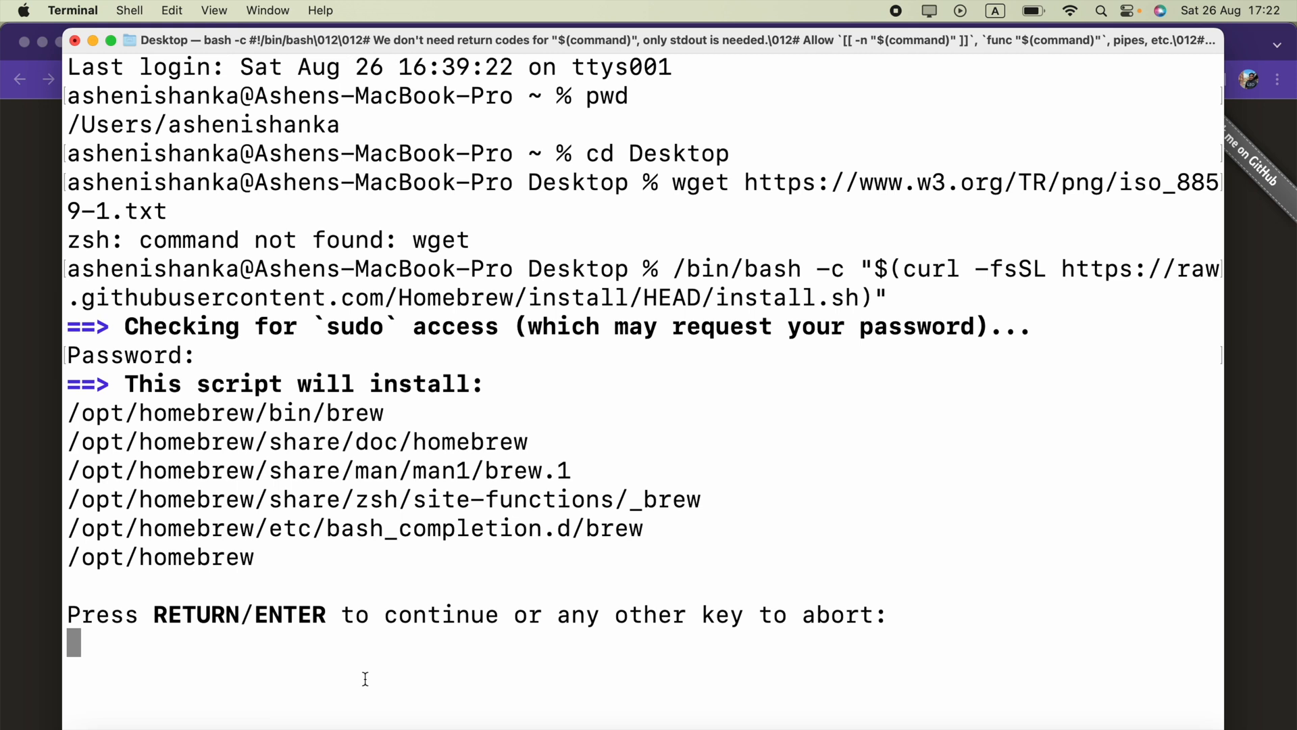
mouse_move(1042, 668)
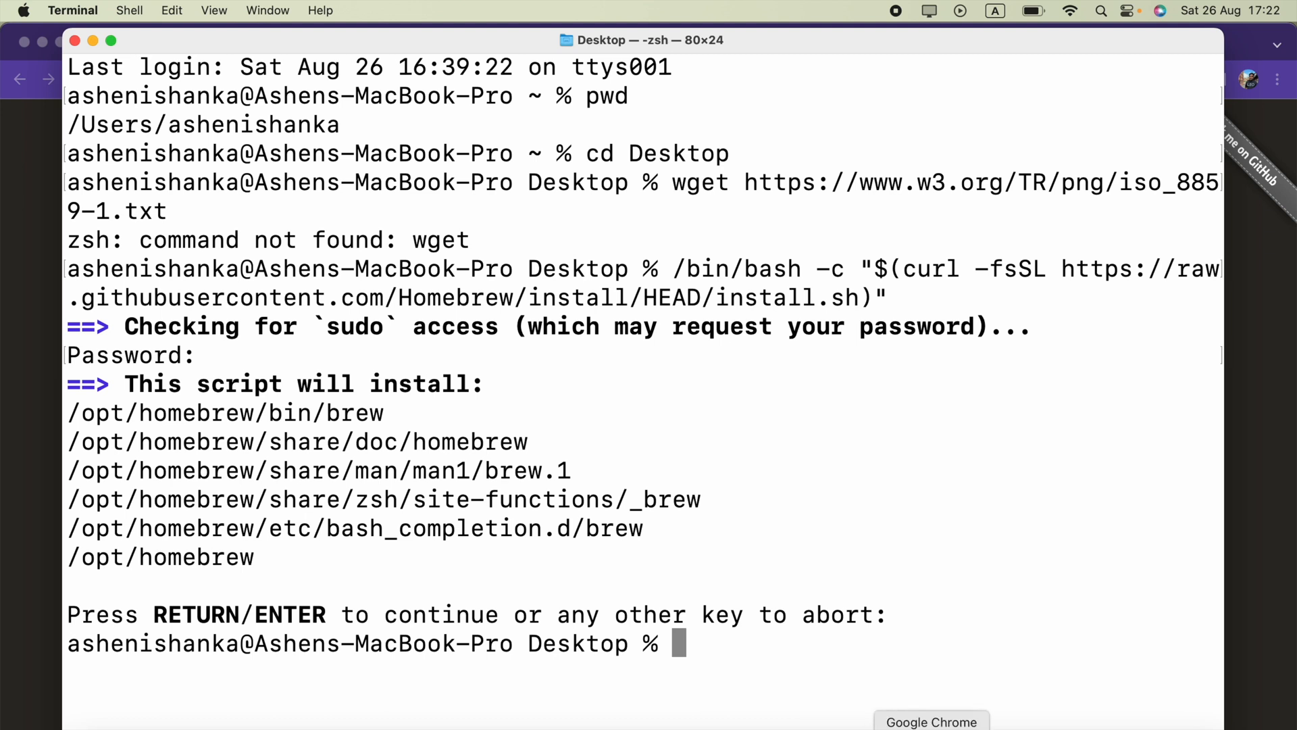
mouse_move(557, 269)
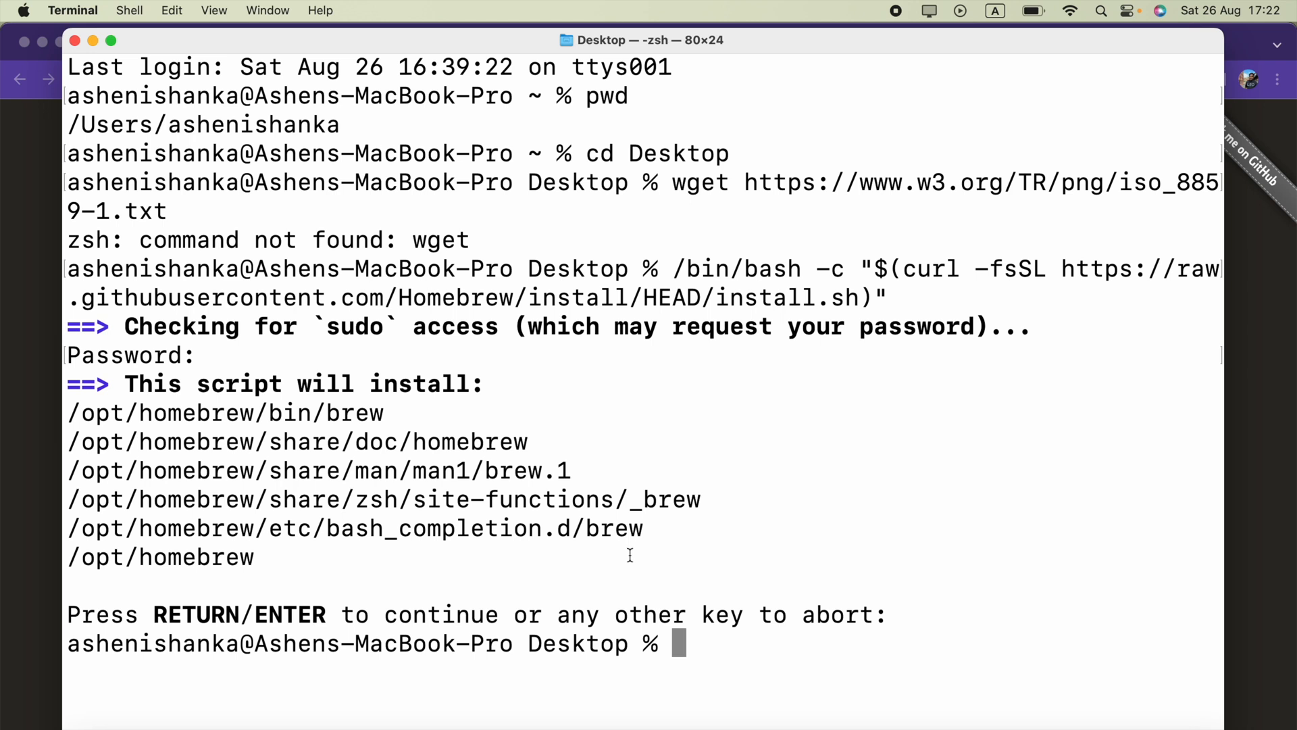
mouse_move(799, 659)
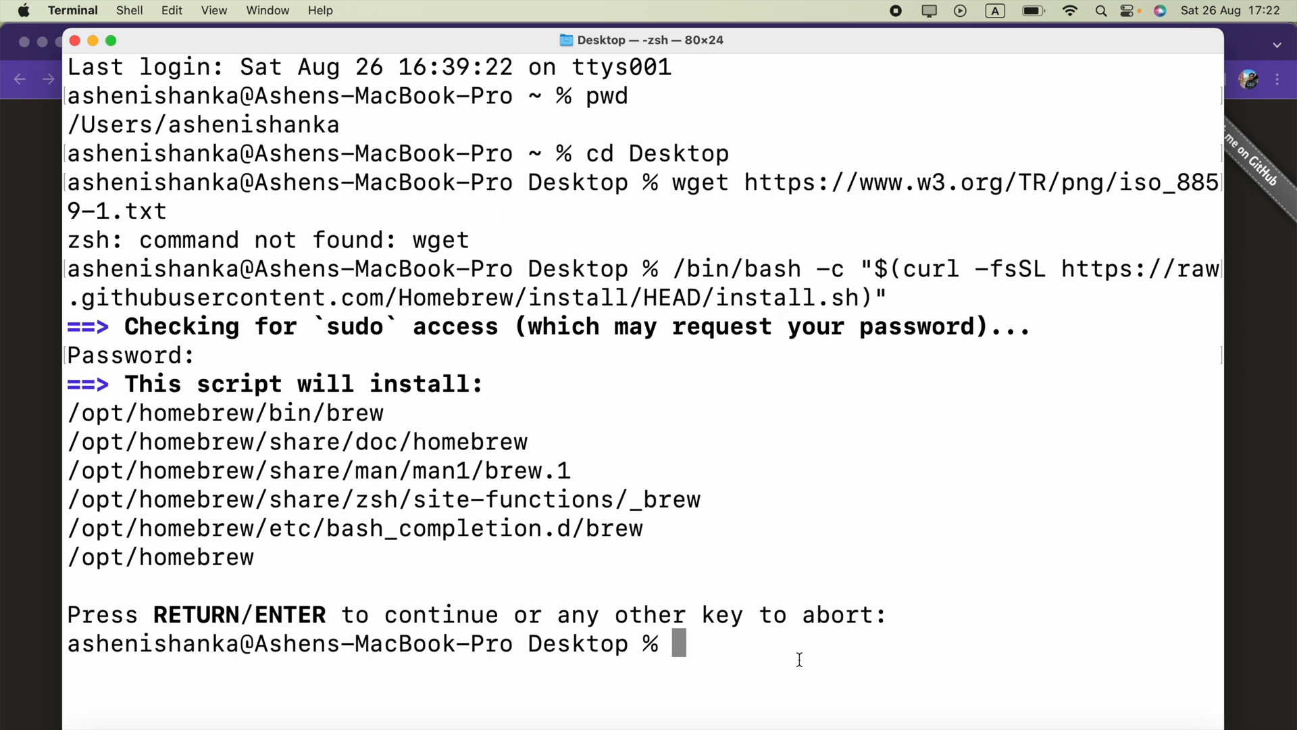
Step: Enter 'brew install wget' to install wget and its dependencies
text(b)
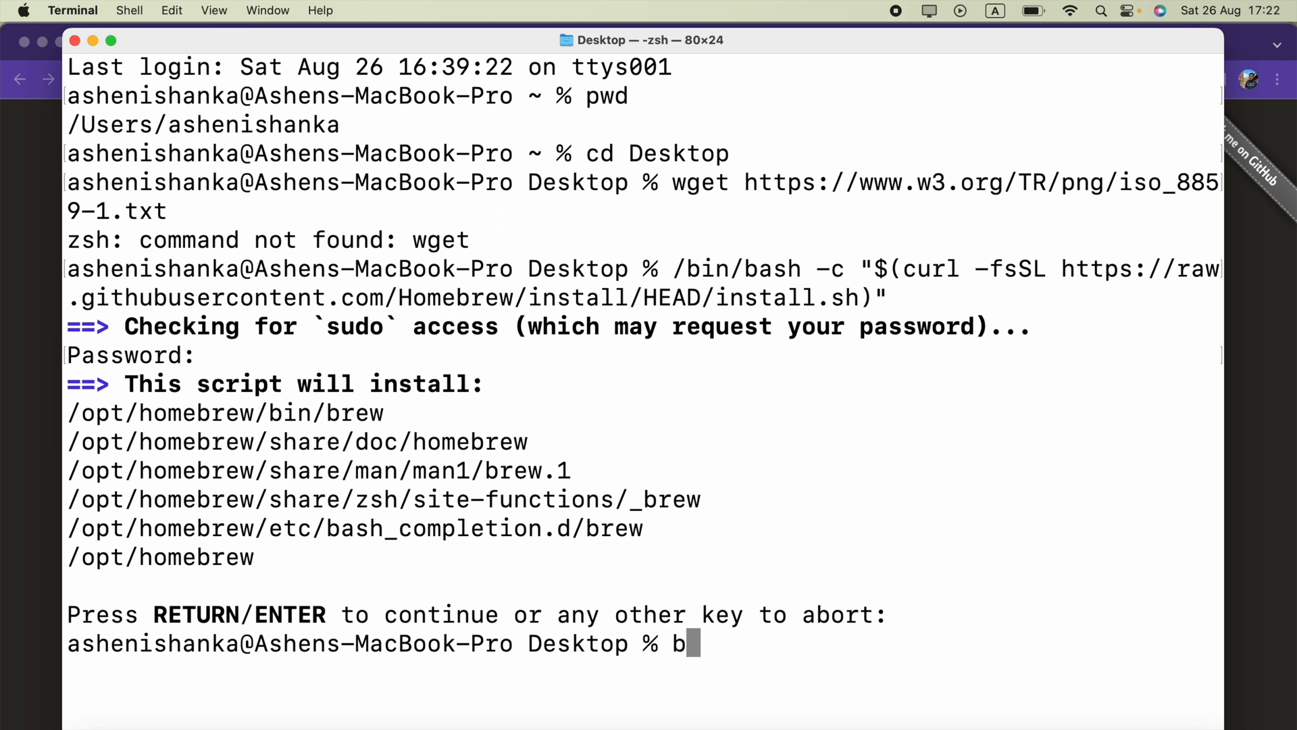
text(rew insta)
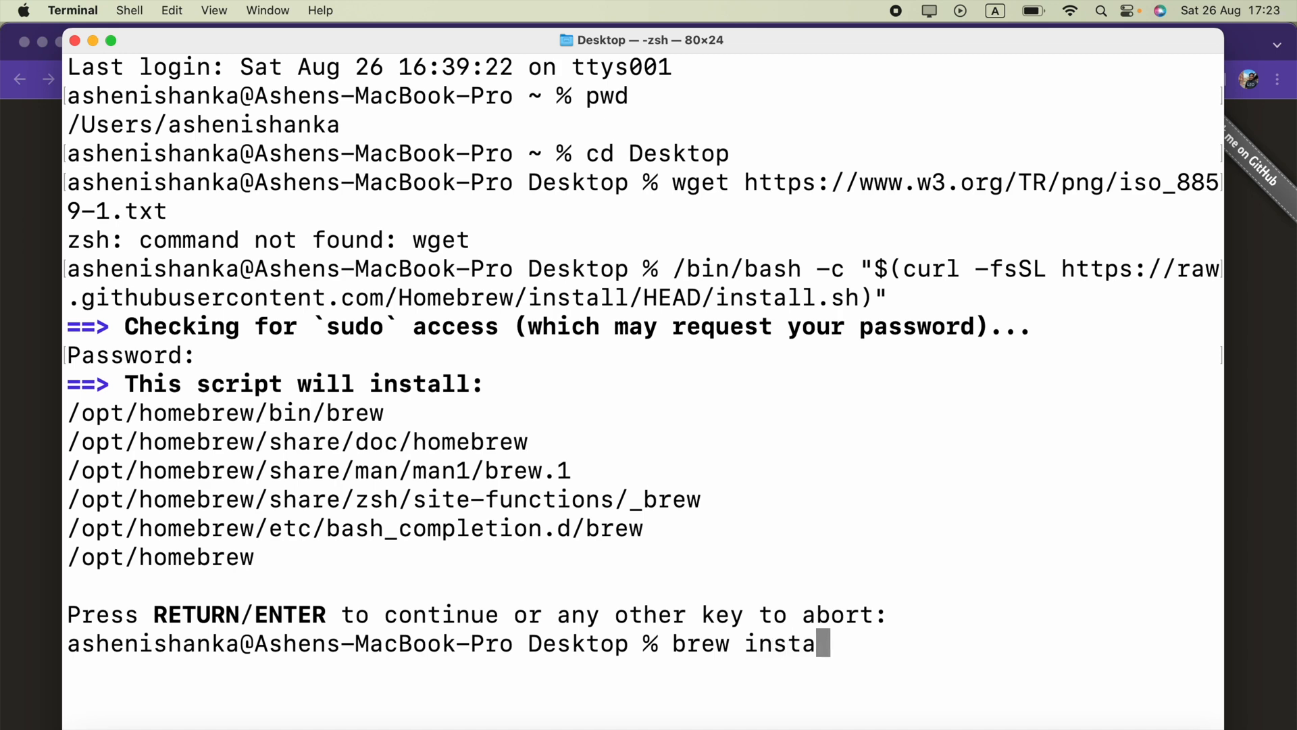
text(ll)
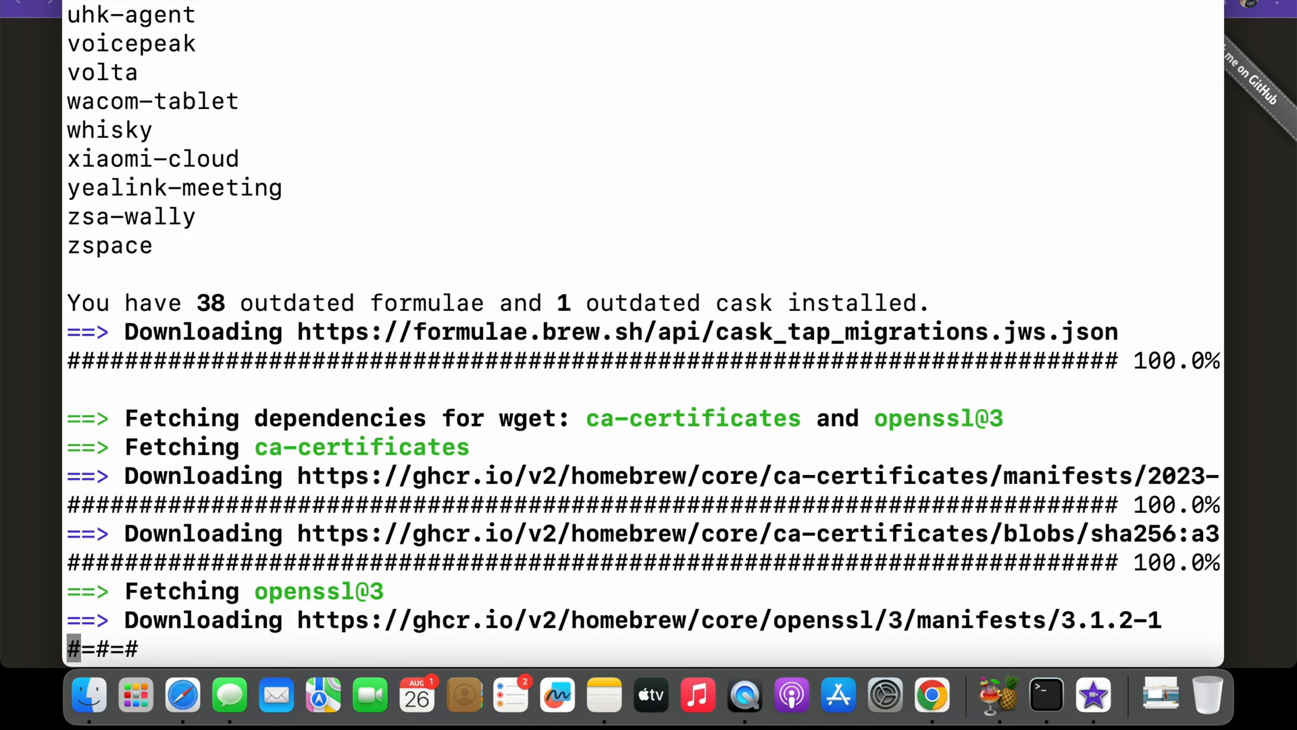
Step: Review the finished wget install output and begin typing 'clear'
scroll(down, 3)
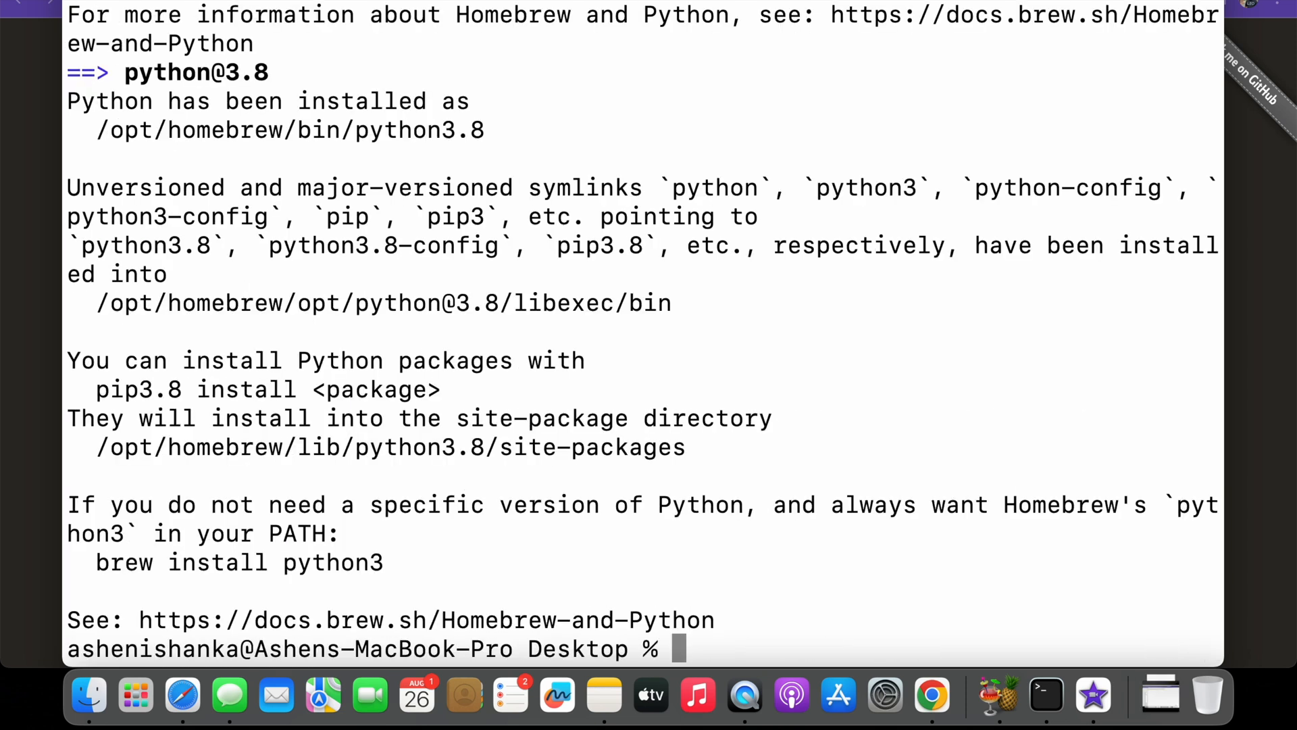
text(cl)
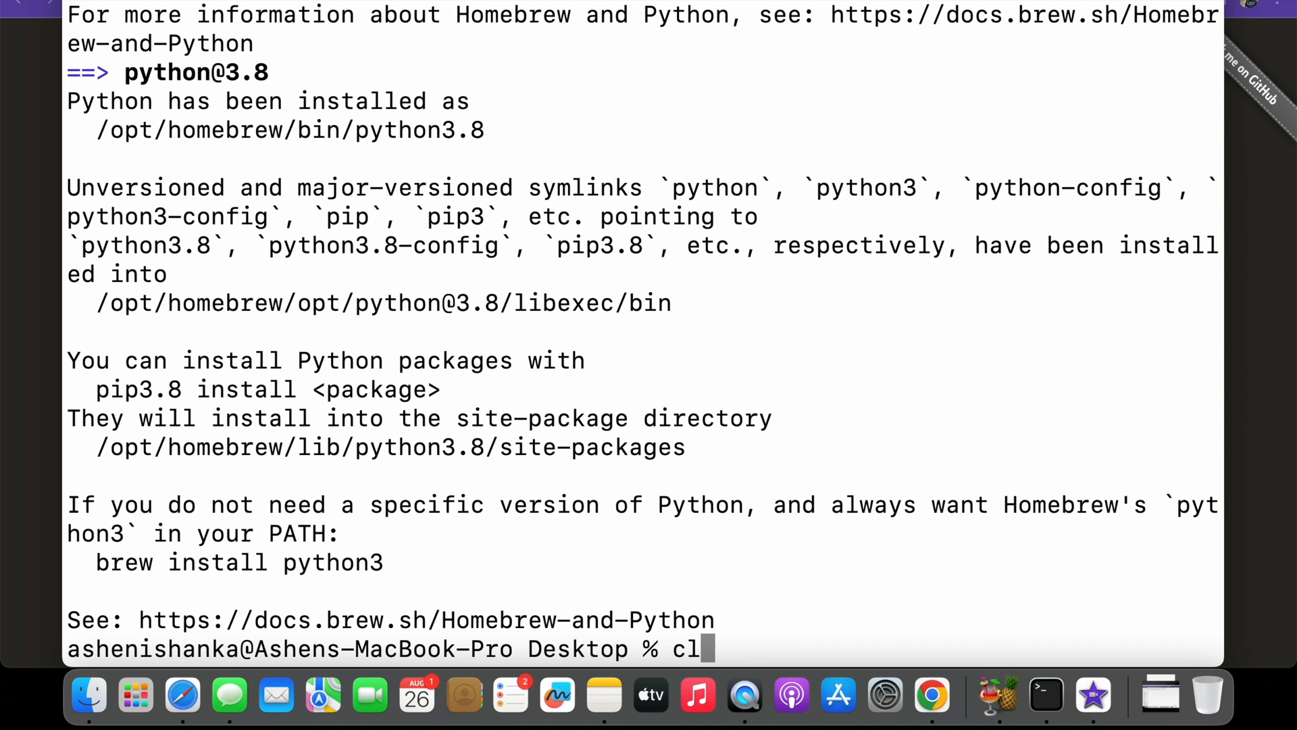